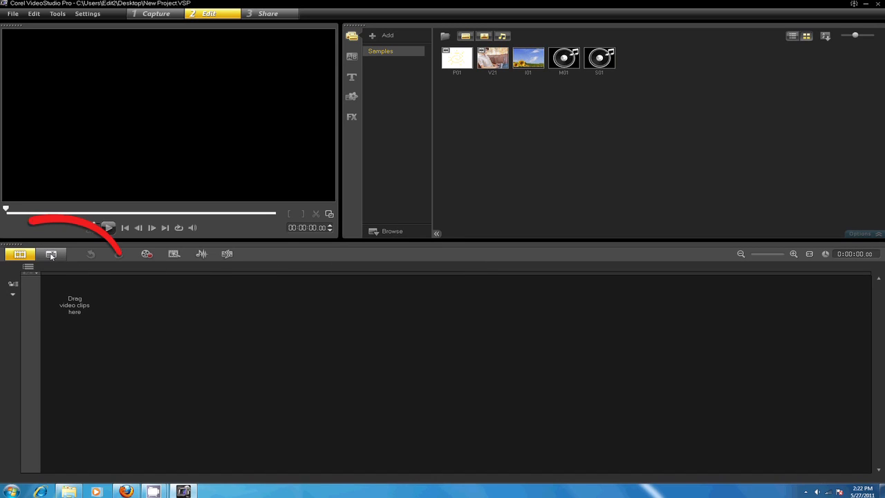
# Switch the project area from storyboard layout to the multi-track timeline view
pyautogui.click(51, 254)
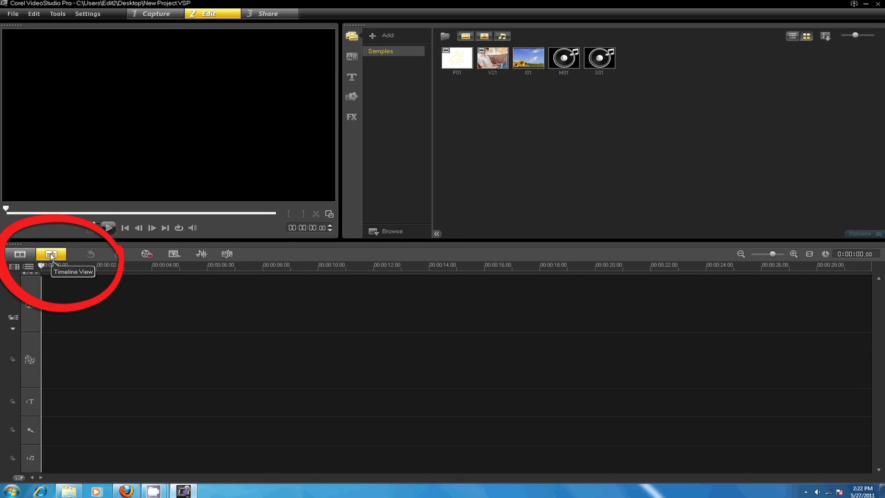